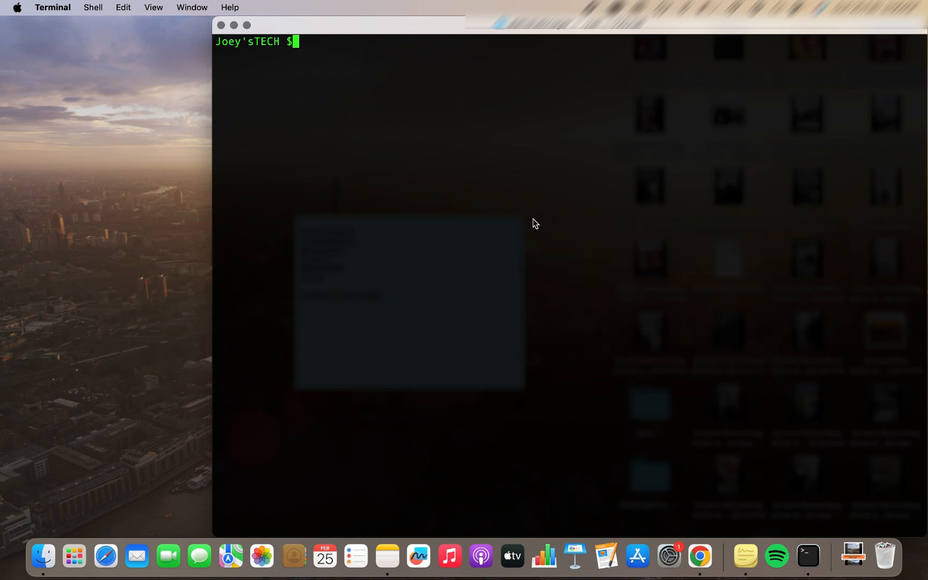
- Run pip3 --version to see the installed pip version (22.2.2, Python 3.10)
text(pip3 --version)
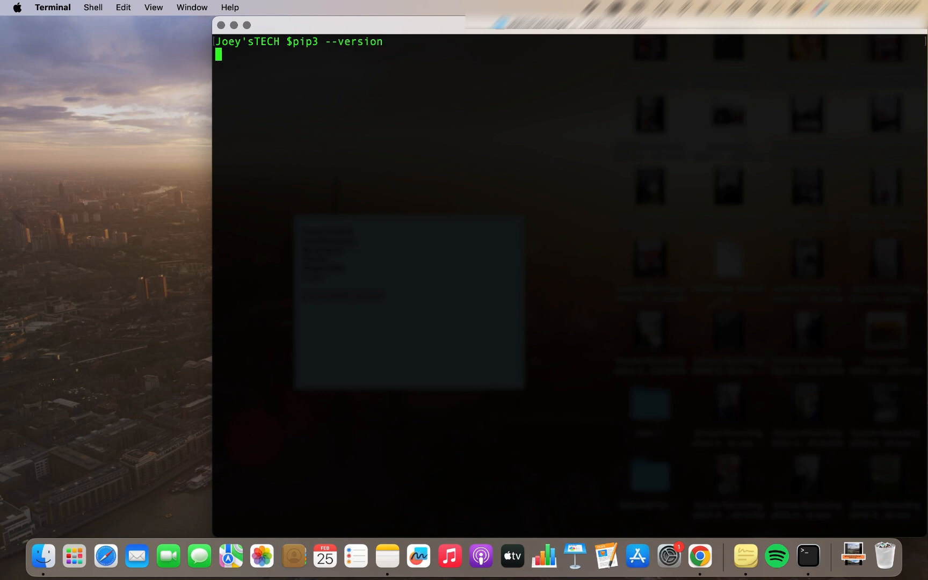
key(Return)
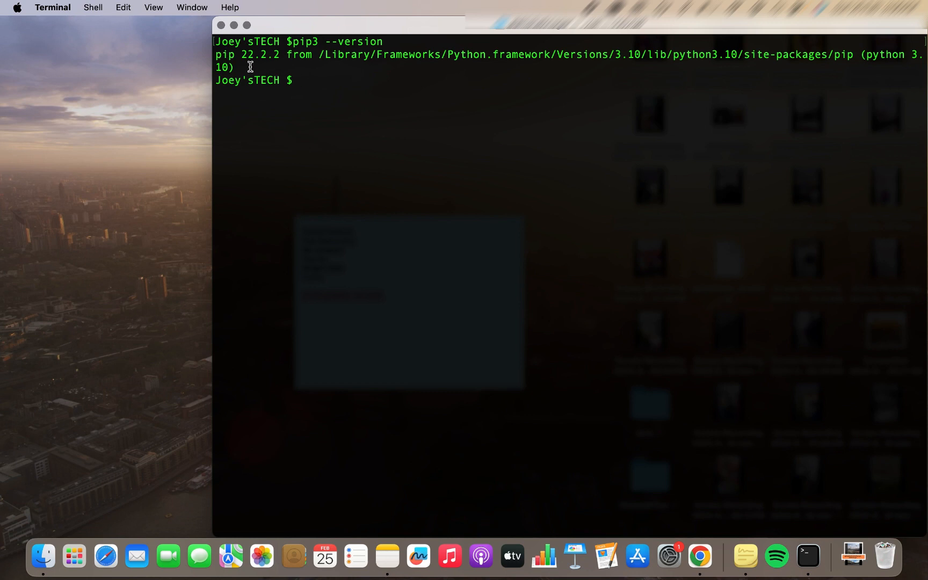
mouse_move(315, 92)
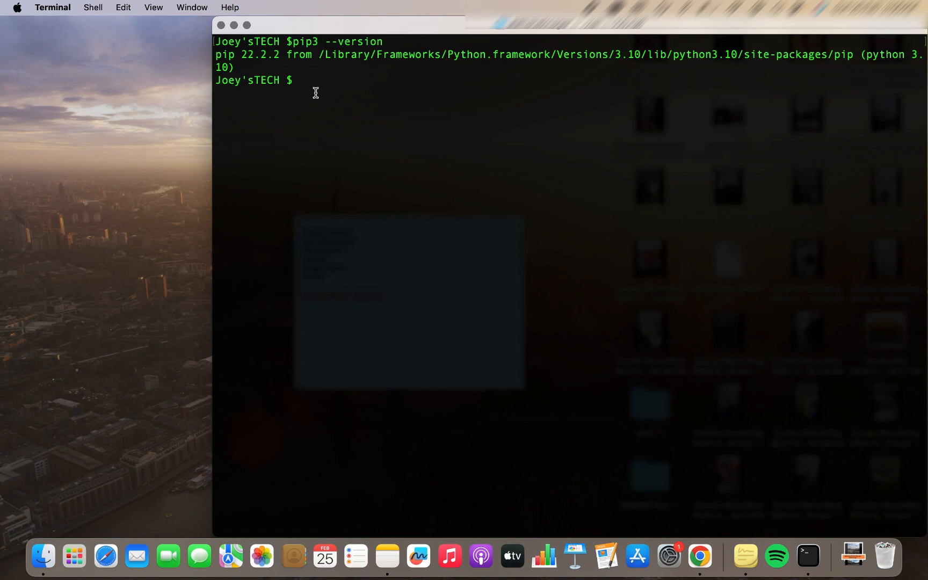
- Run pip3 install --upgrade pip, replacing pip 22.2.2 with pip 24.0
text(pip3)
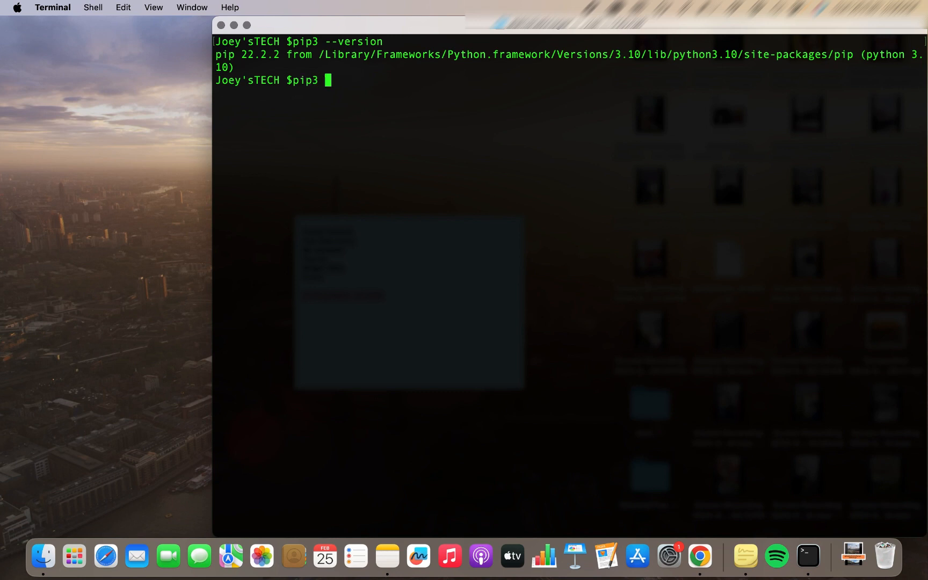
text(install)
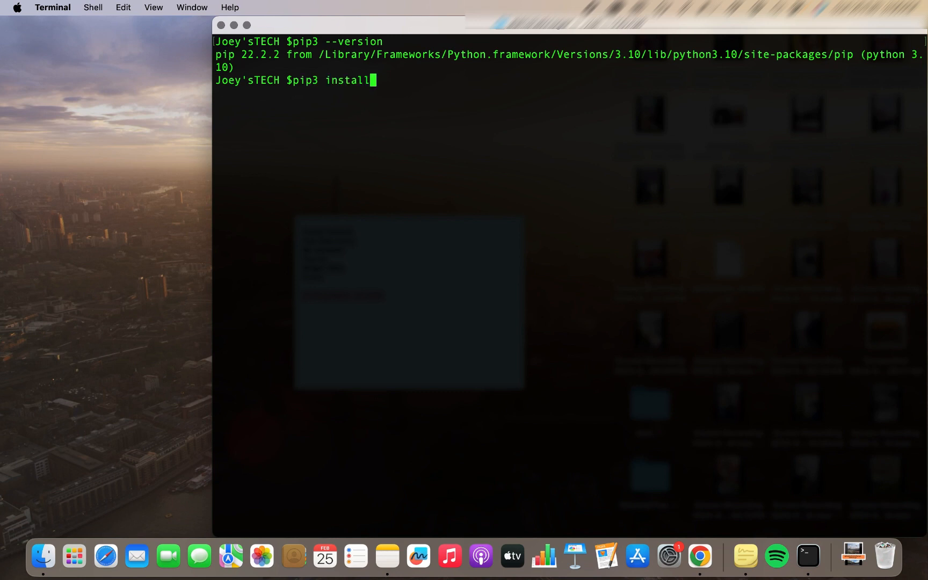
text(--up)
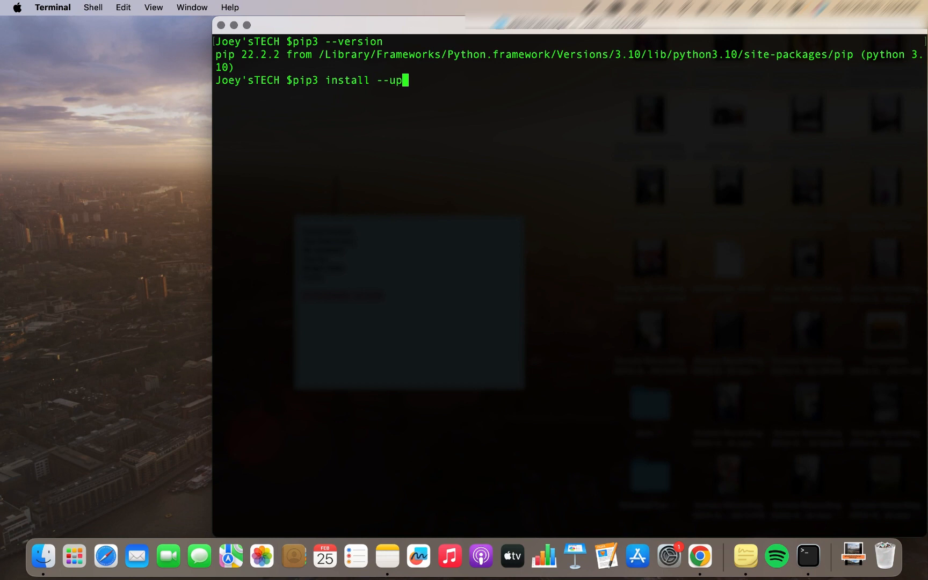
text(grade pip)
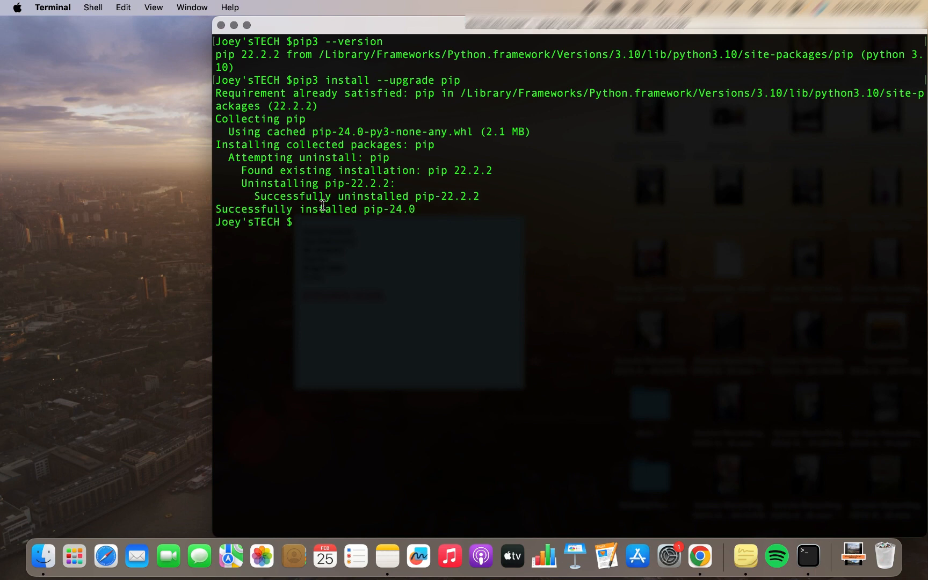
mouse_move(344, 214)
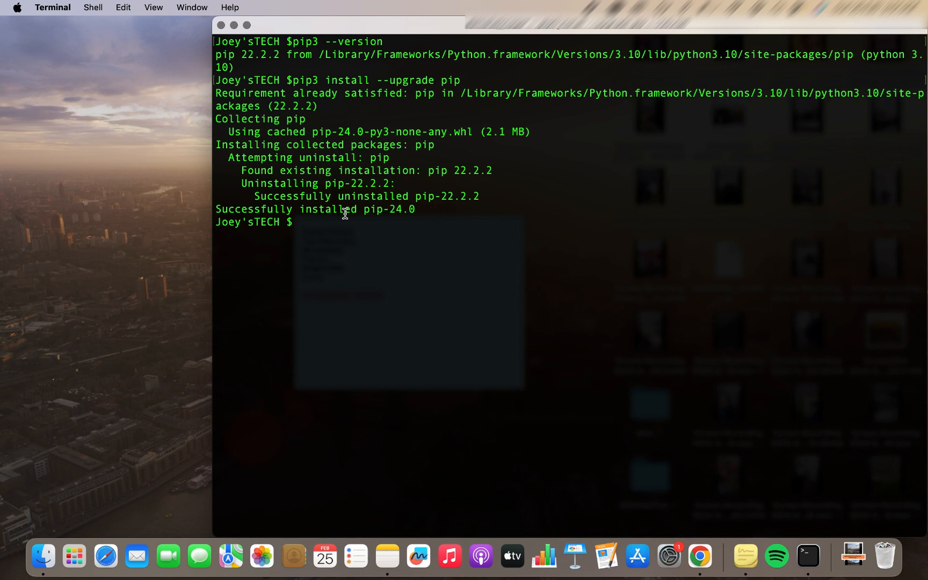
mouse_move(416, 214)
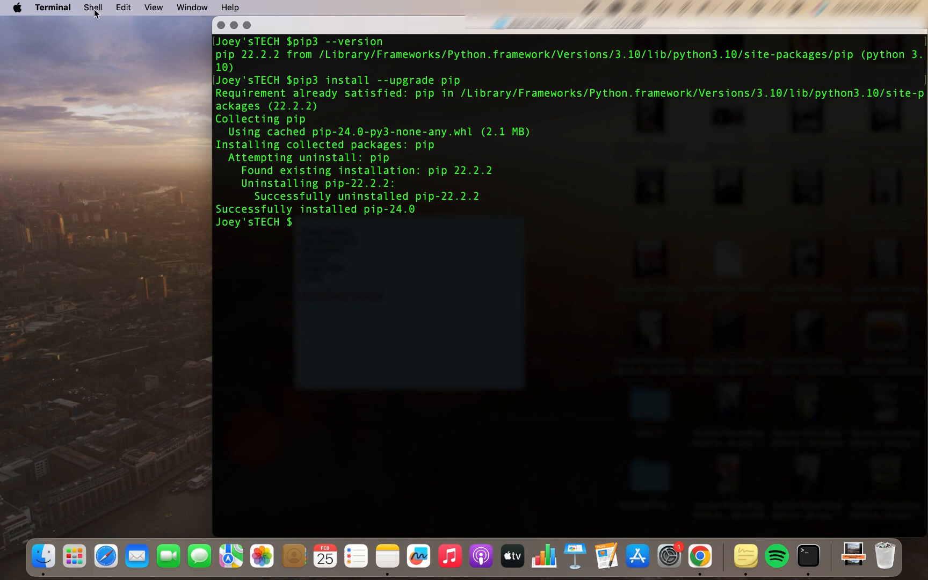
- Open a new Shell window and run pip3 --version, confirming pip 24.0
click(92, 7)
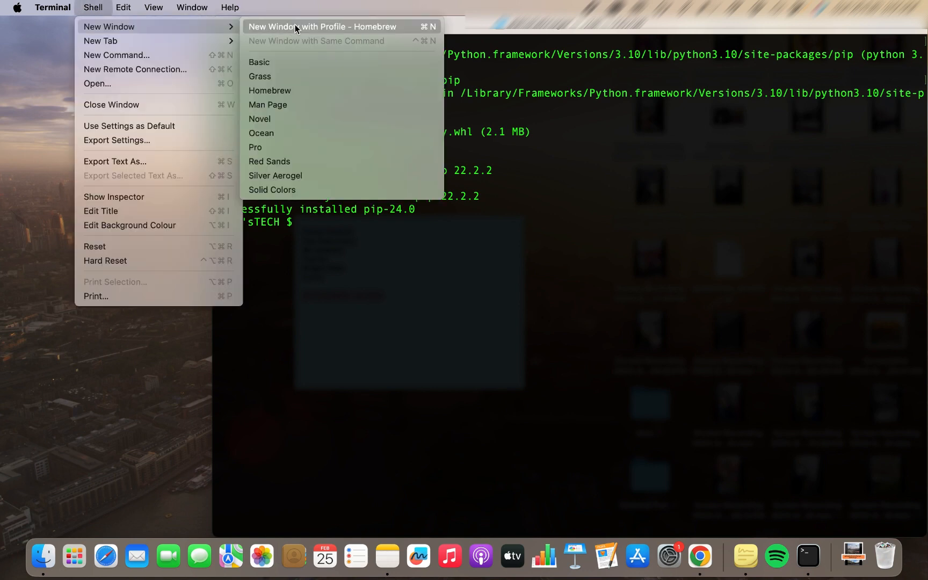
click(322, 26)
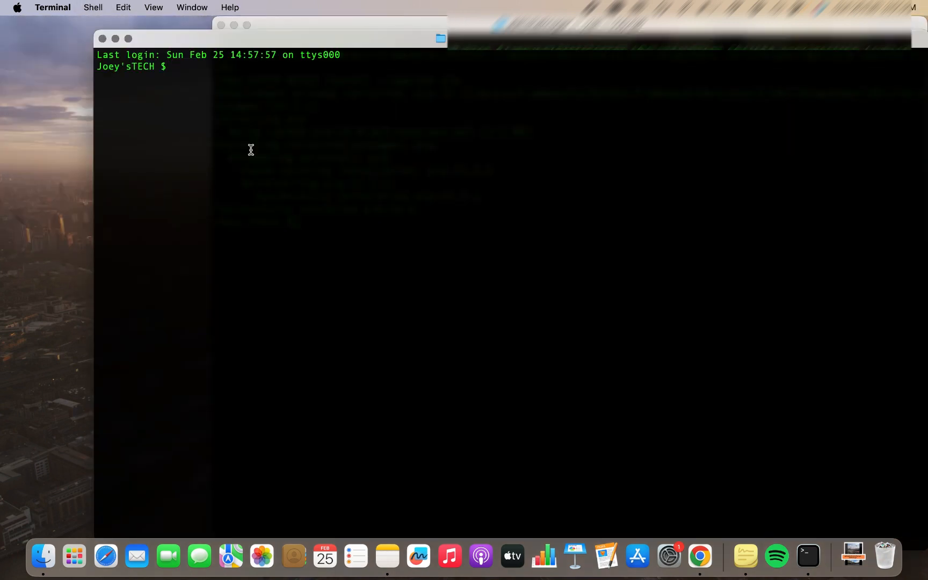
text(pip3)
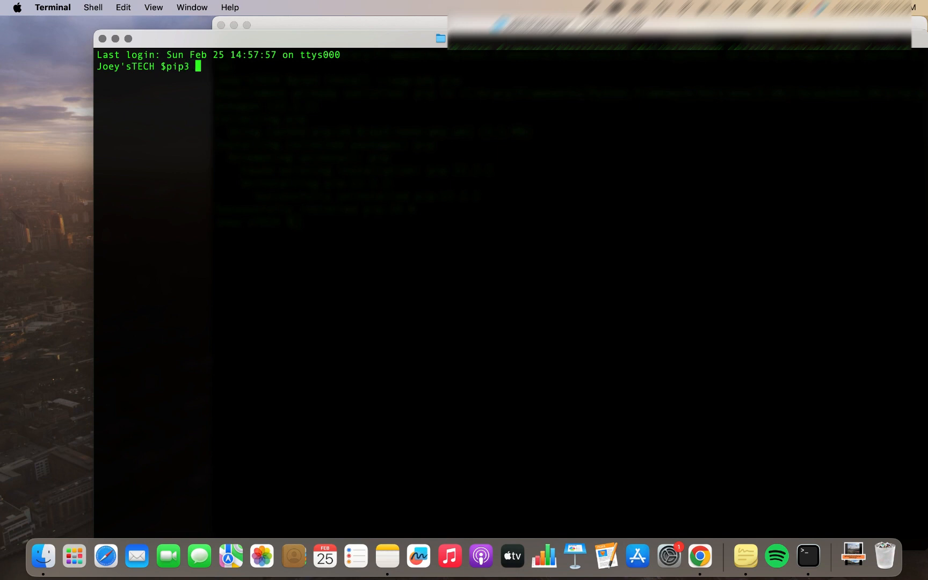
text(--version)
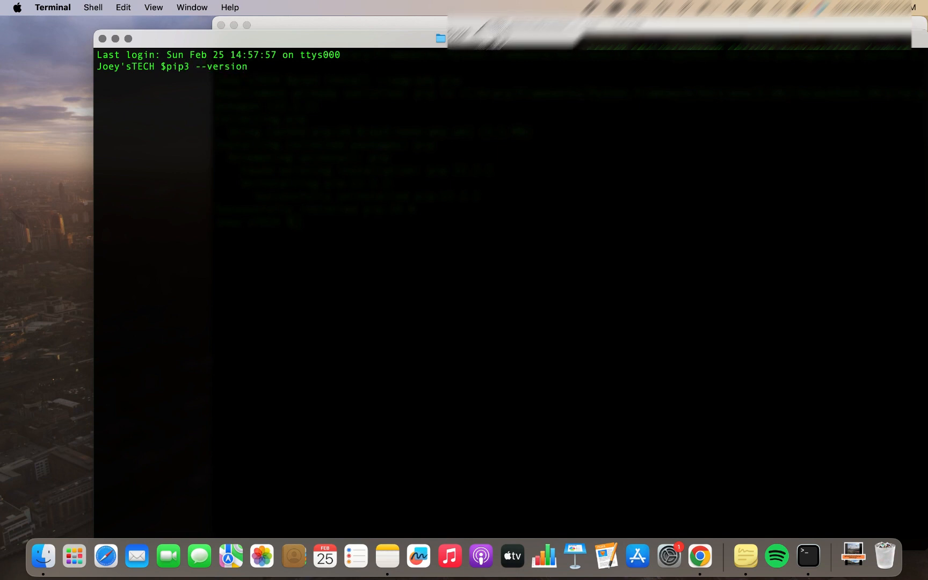
key(Return)
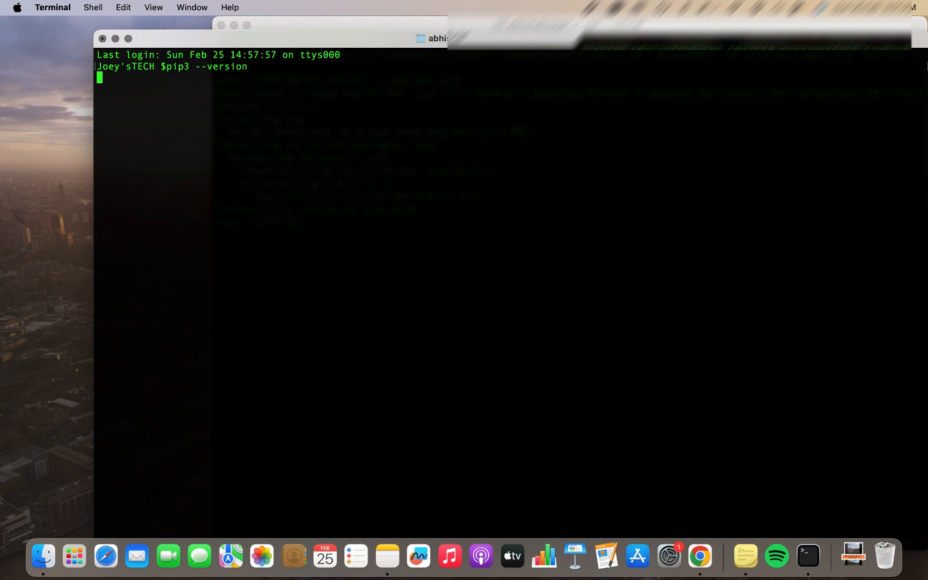
key(Return)
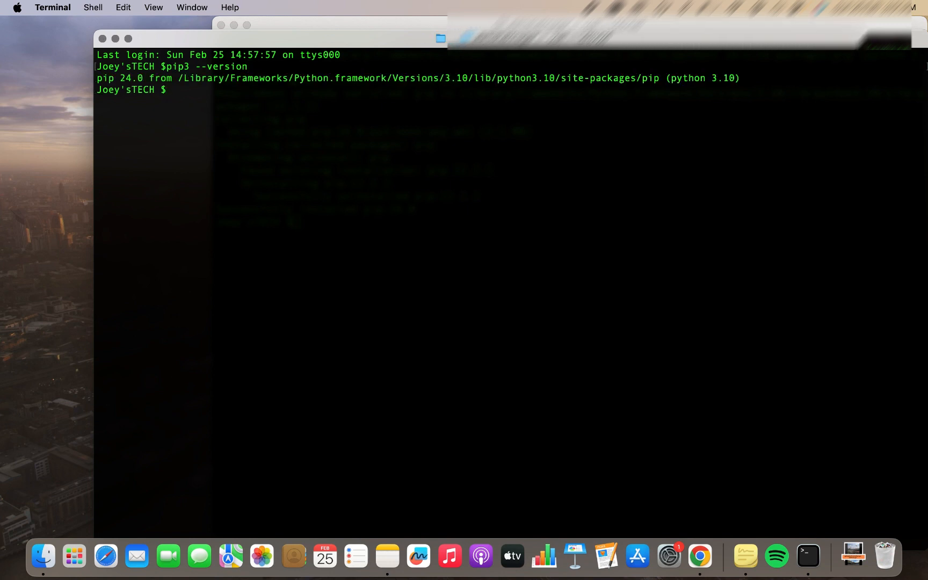